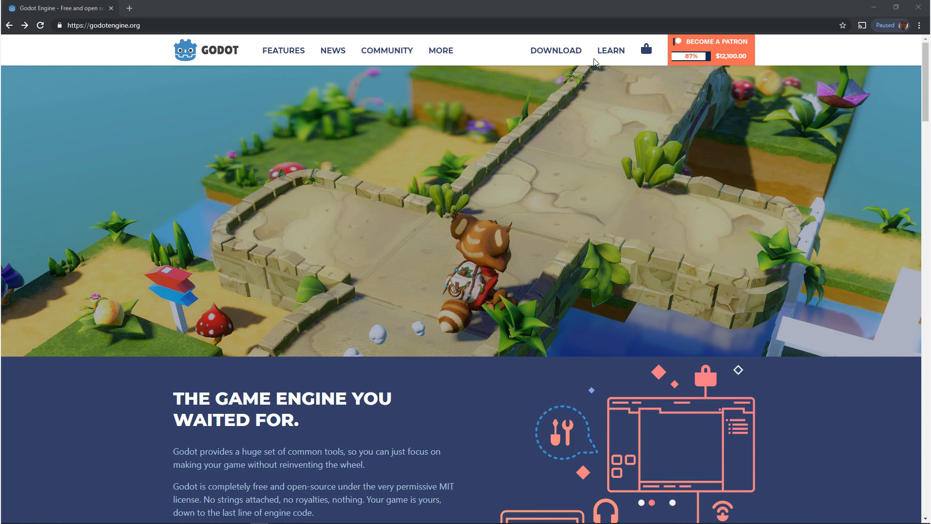
{"action": "mouse_move", "coordinate": [569, 38]}
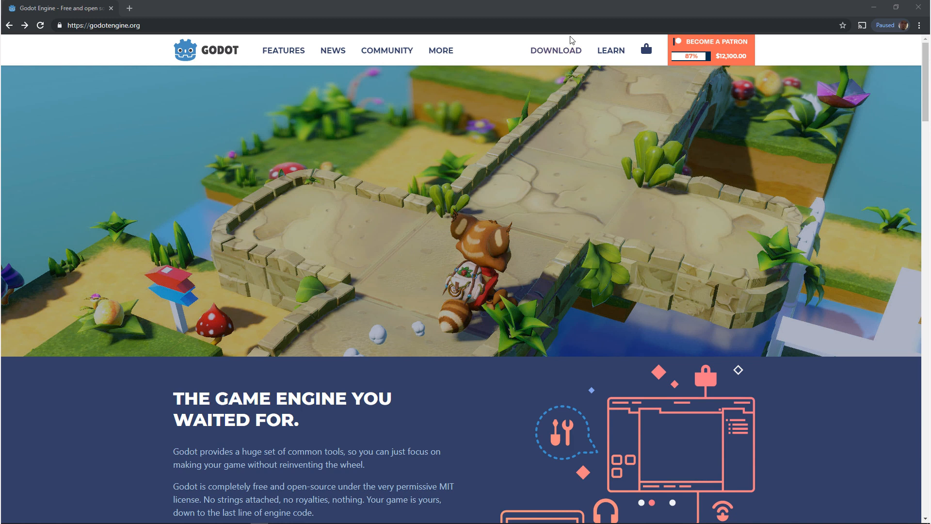
{"action": "mouse_move", "coordinate": [555, 49]}
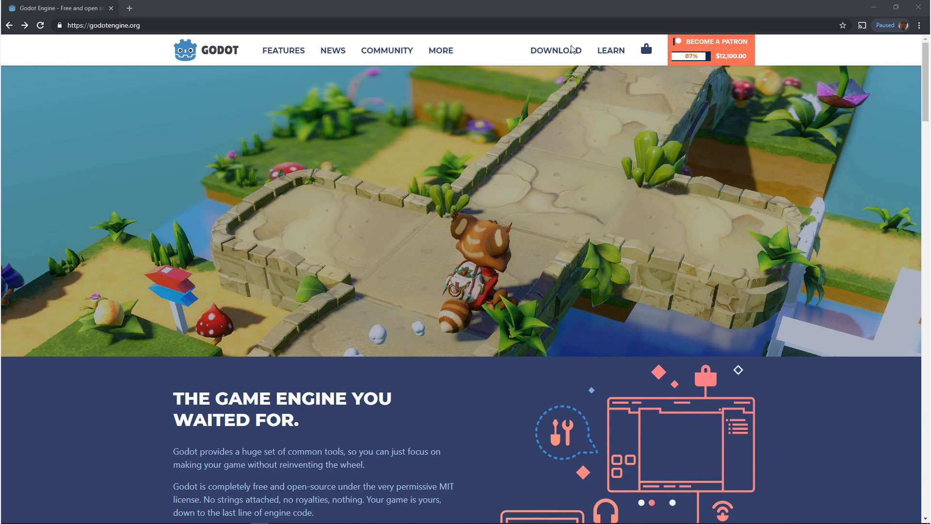
Go to the Godot download page from the godotengine.org navigation bar
{"action": "left_click", "coordinate": [554, 50]}
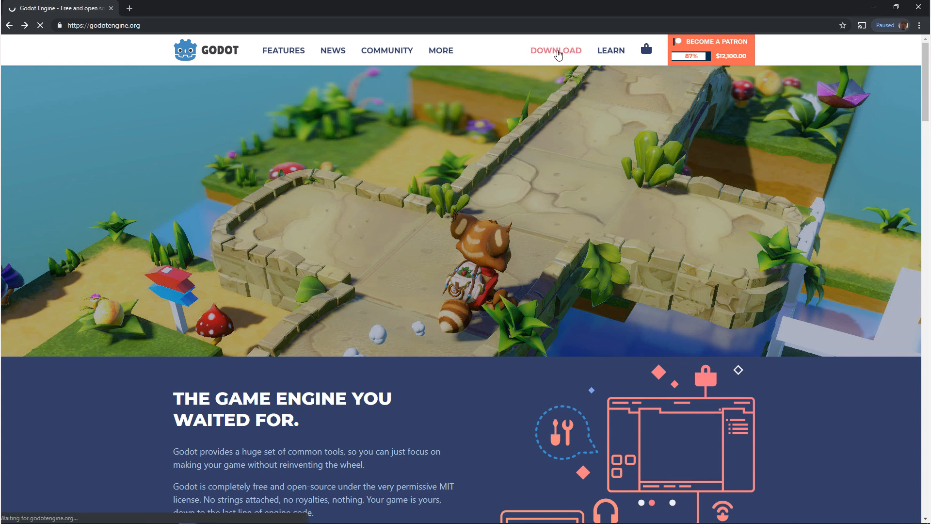
Download the Standard 64-bit Windows build of Godot 3.1.1 into the Engines Godot folder
{"action": "left_click", "coordinate": [554, 50]}
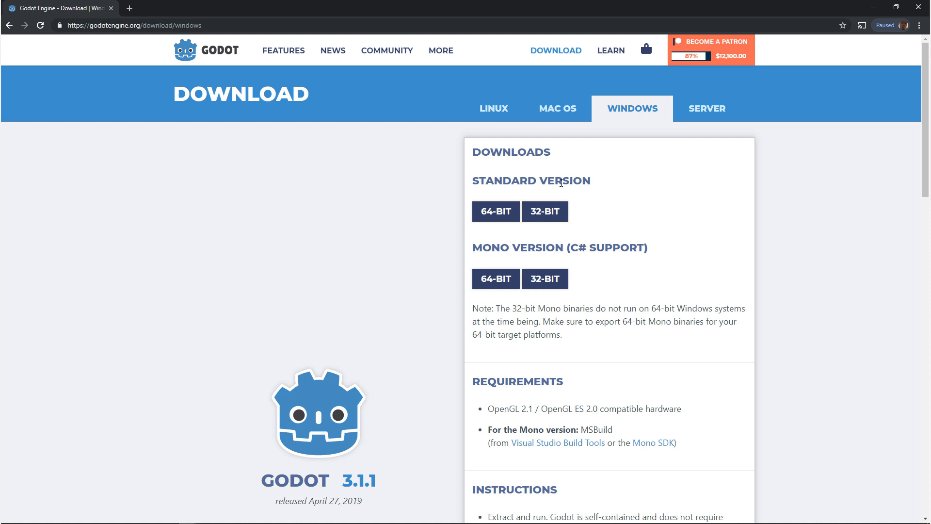
{"action": "left_click", "coordinate": [496, 212]}
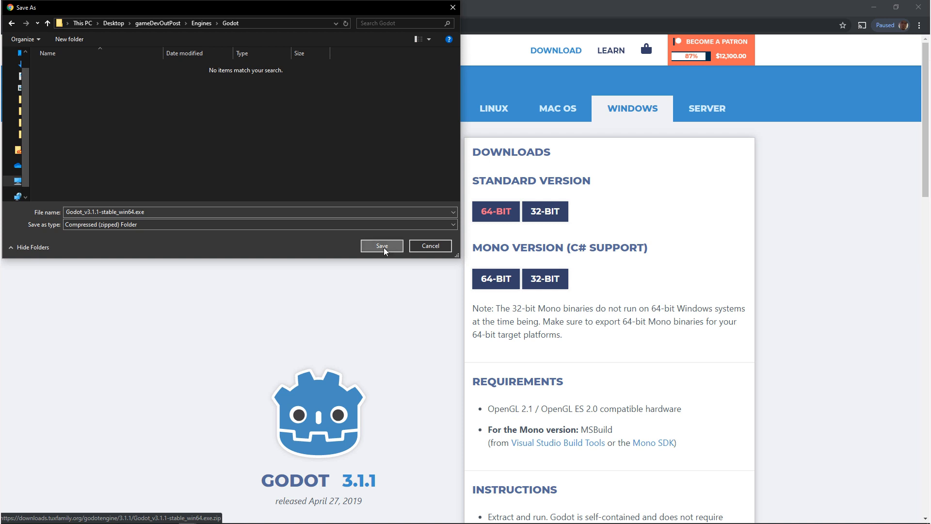
{"action": "left_click", "coordinate": [382, 245]}
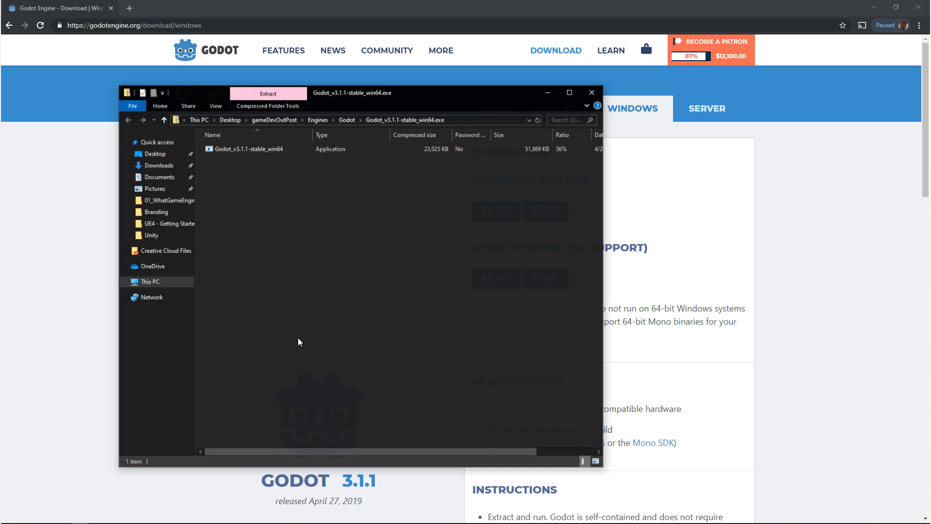
Launch the Godot executable from the saved zip to reach the splash screen
{"action": "right_click", "coordinate": [243, 149]}
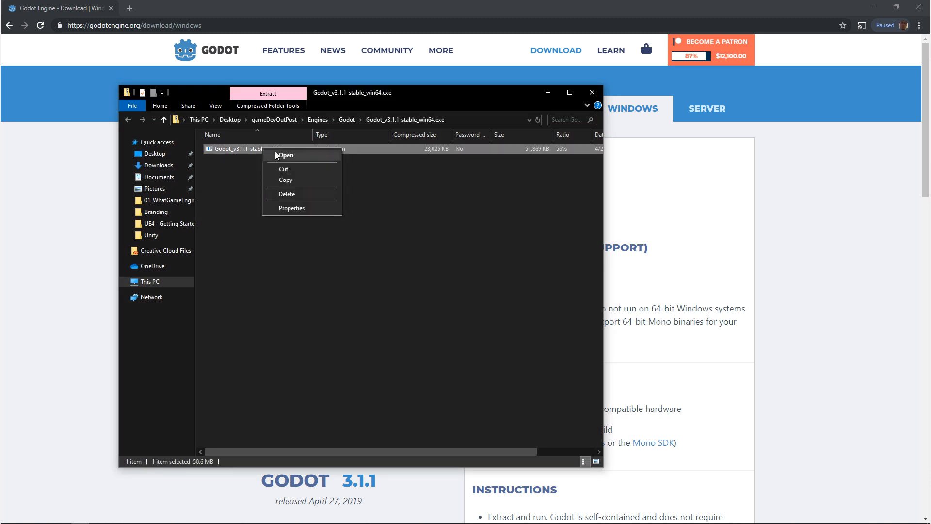
{"action": "left_click", "coordinate": [285, 155]}
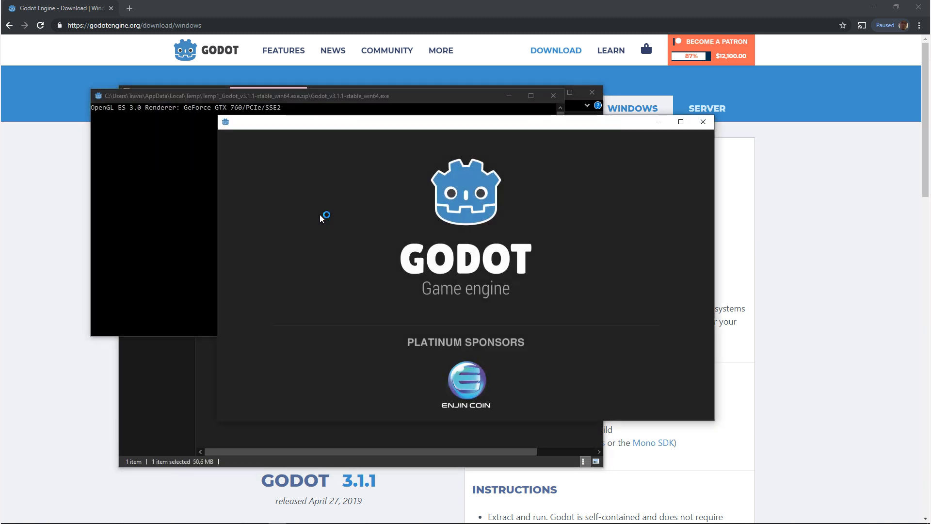